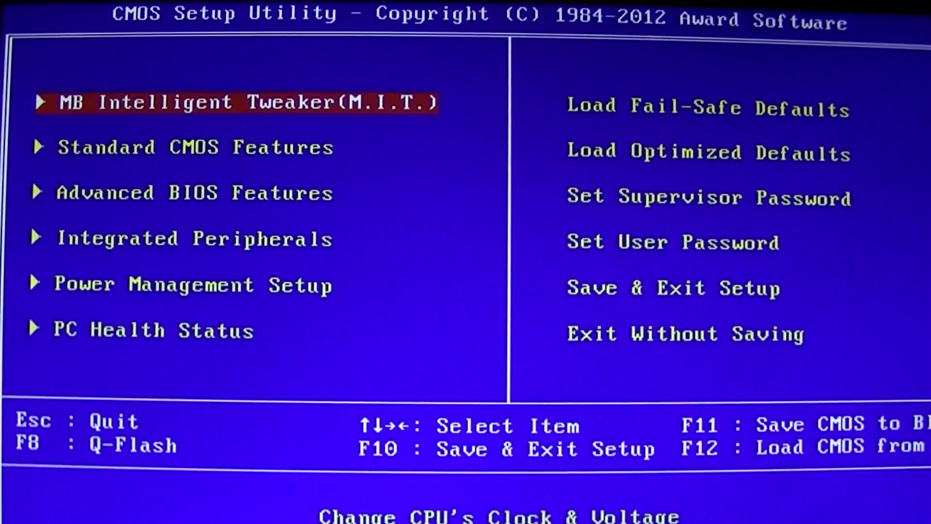
# On the M.I.T. page with Core Performance Boost Disabled, bring up the CPU Clock Ratio choices (currently x20).
pyautogui.press('down')
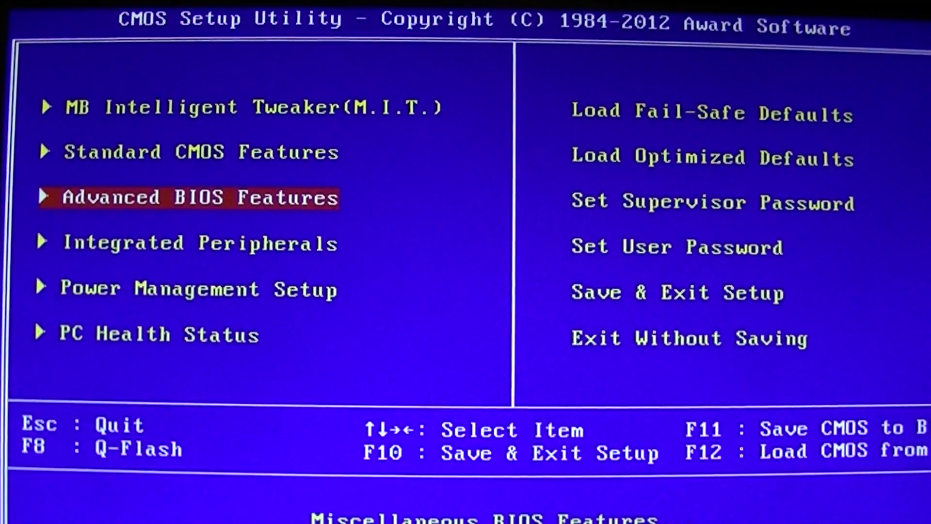
pyautogui.press('Up')
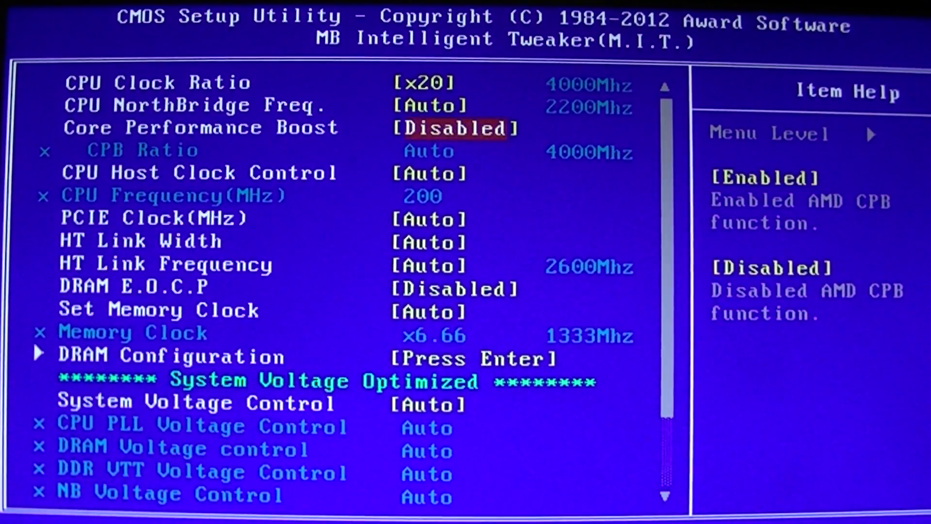
pyautogui.press('enter')
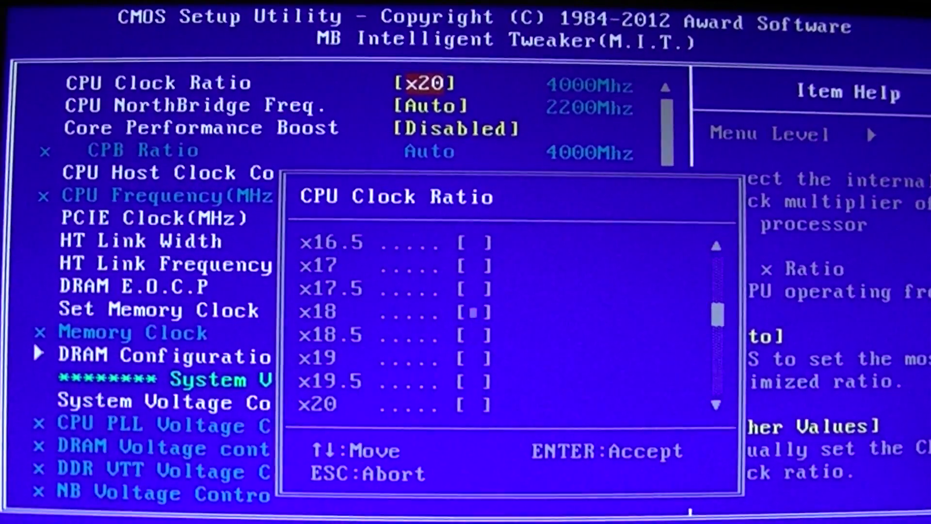
# Pick the x17 ratio, back out to the main menu and choose Exit Without Saving.
pyautogui.press('enter')
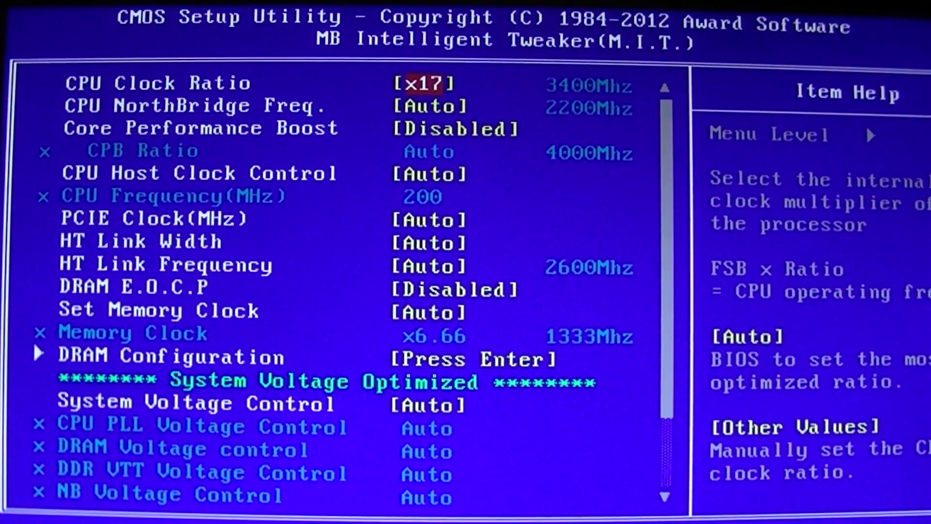
pyautogui.press('enter')
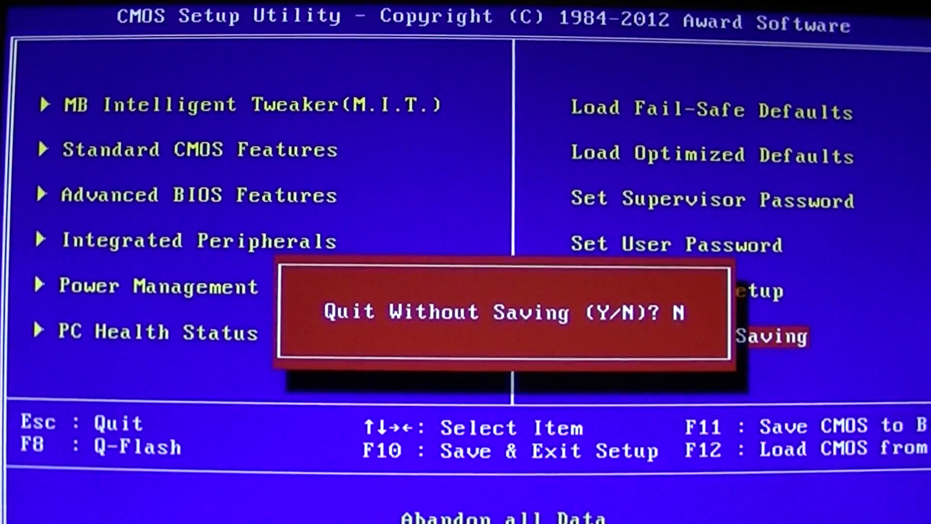
# Confirm quitting without saving with Y and let the PC boot into Windows.
pyautogui.press('y')
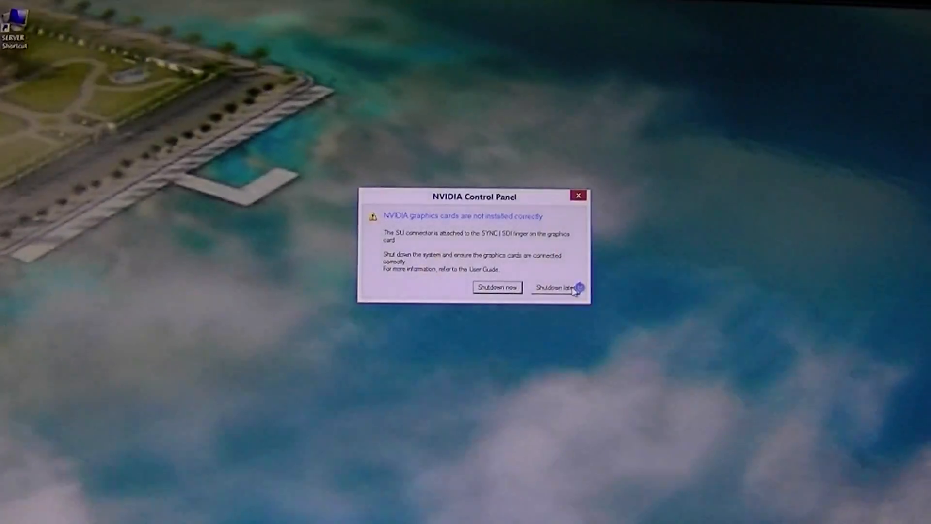
# Dismiss the NVIDIA warning with Shutdown later, leaving Task Manager open.
pyautogui.click(555, 288)
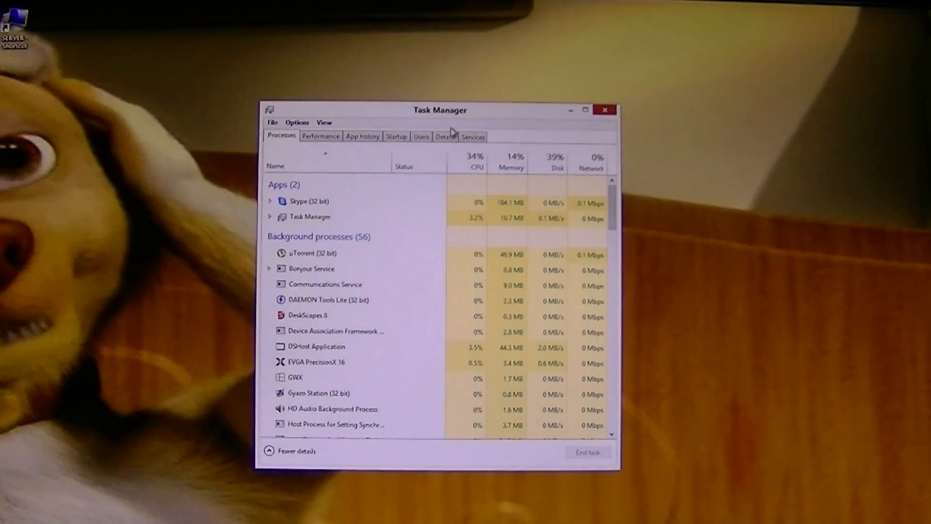
# Check the CPU (4 cores, 4 logical processors), Disk 0 and Disk 1 graphs, then show the Details list.
pyautogui.click(320, 136)
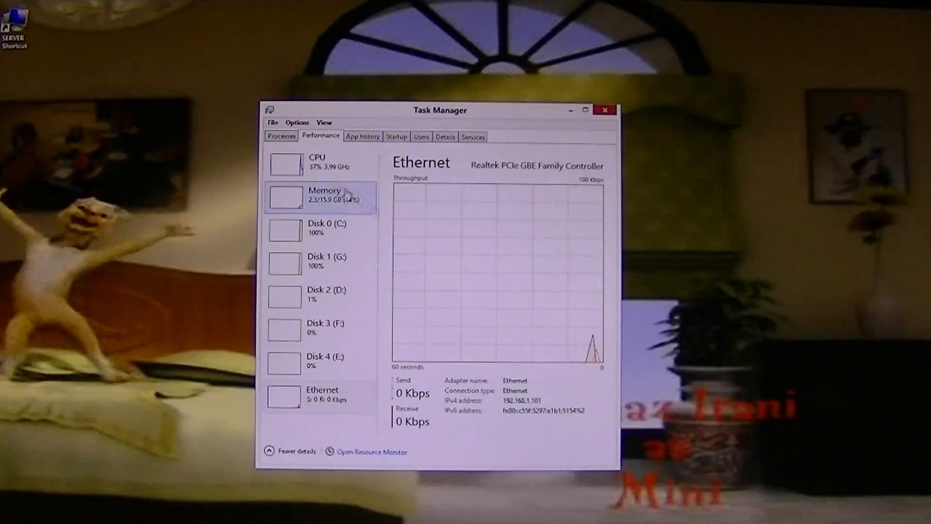
pyautogui.click(319, 162)
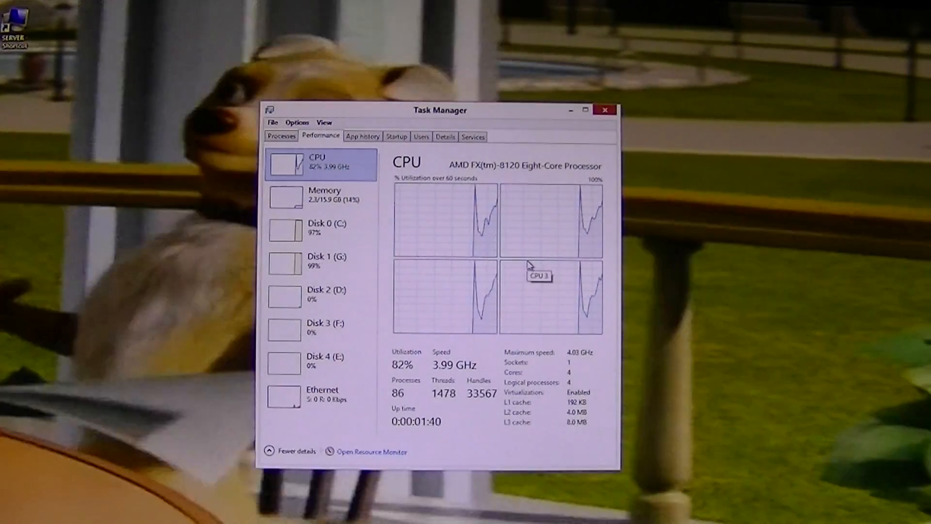
pyautogui.click(321, 226)
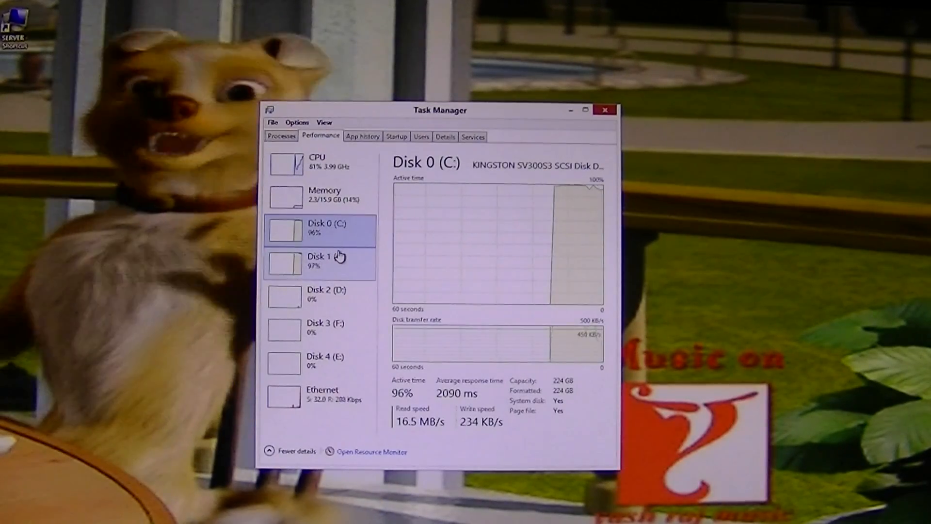
pyautogui.click(324, 260)
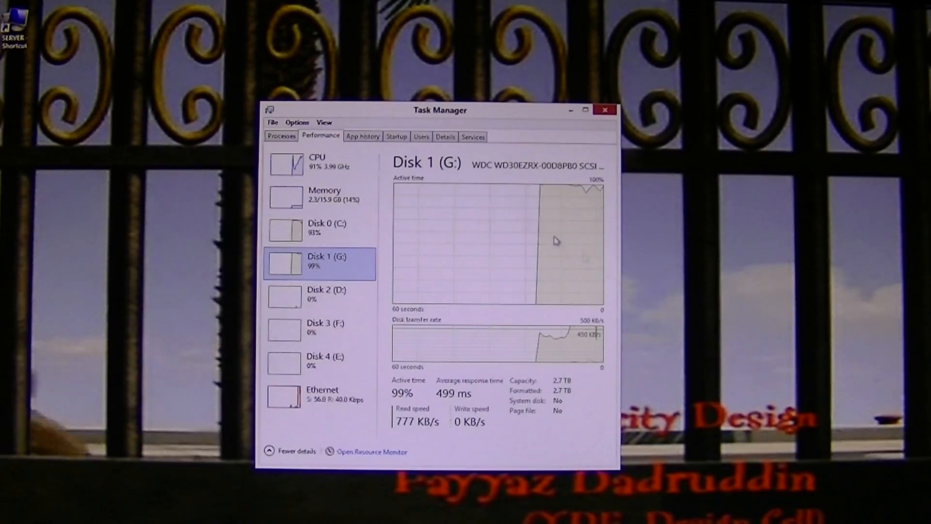
pyautogui.click(445, 136)
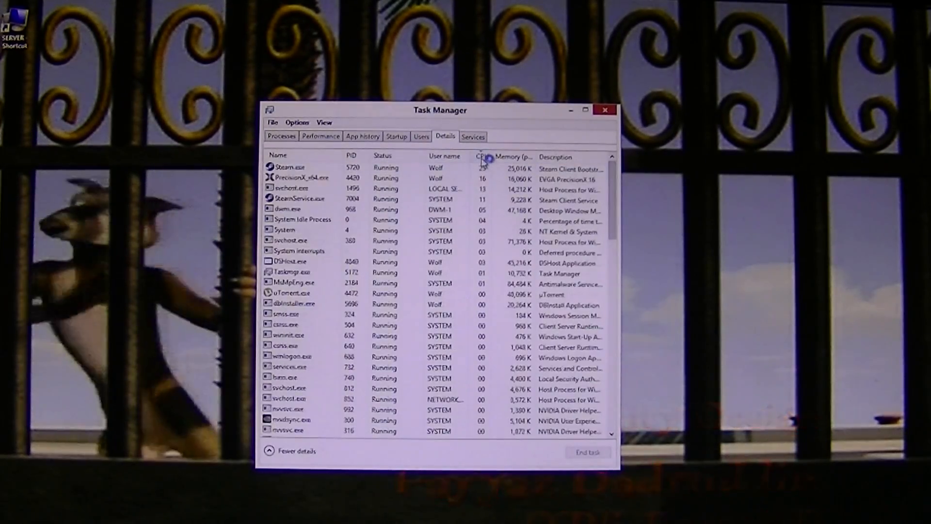
# Sort the process list by CPU usage and return to the Performance page showing Disk 1 (G:).
pyautogui.click(482, 155)
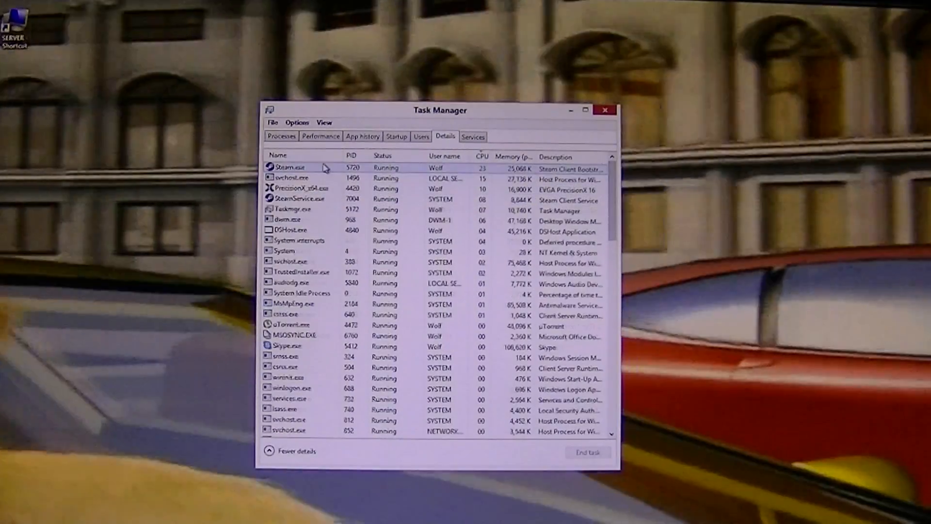
pyautogui.click(482, 155)
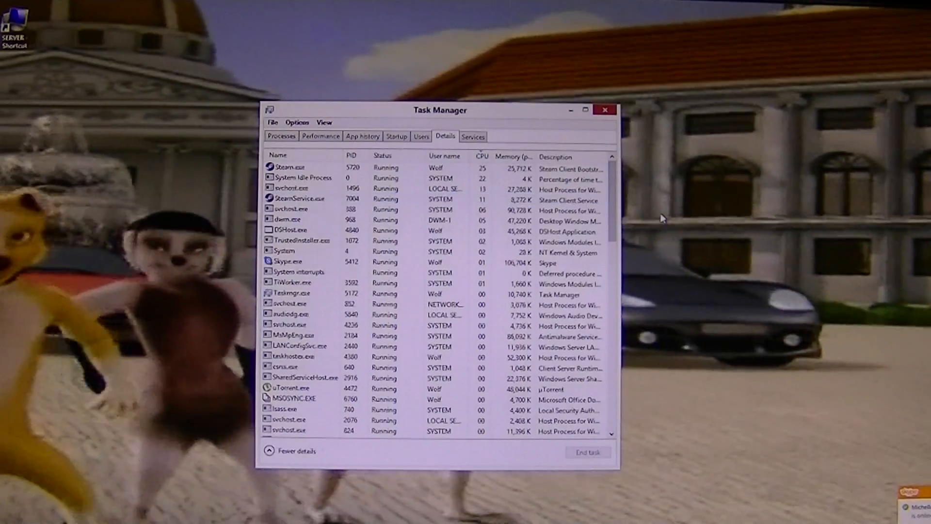
pyautogui.click(482, 155)
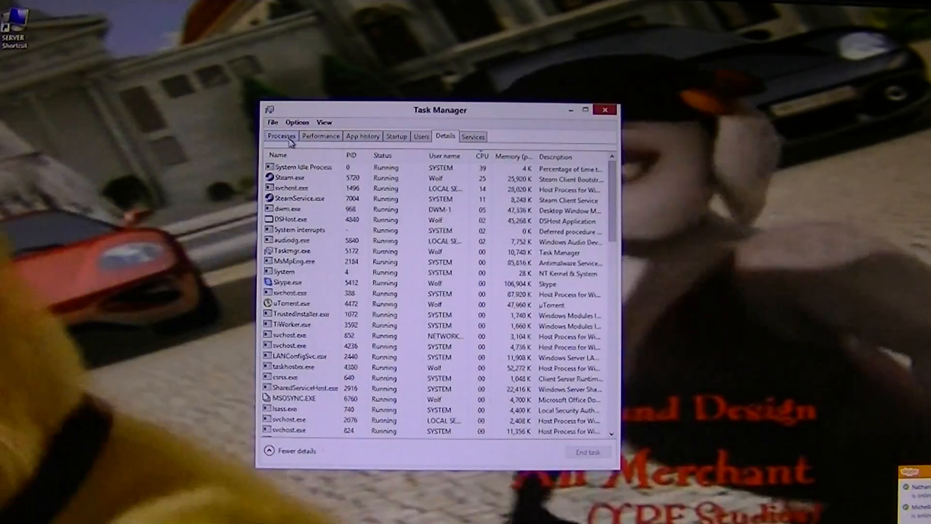
pyautogui.click(320, 136)
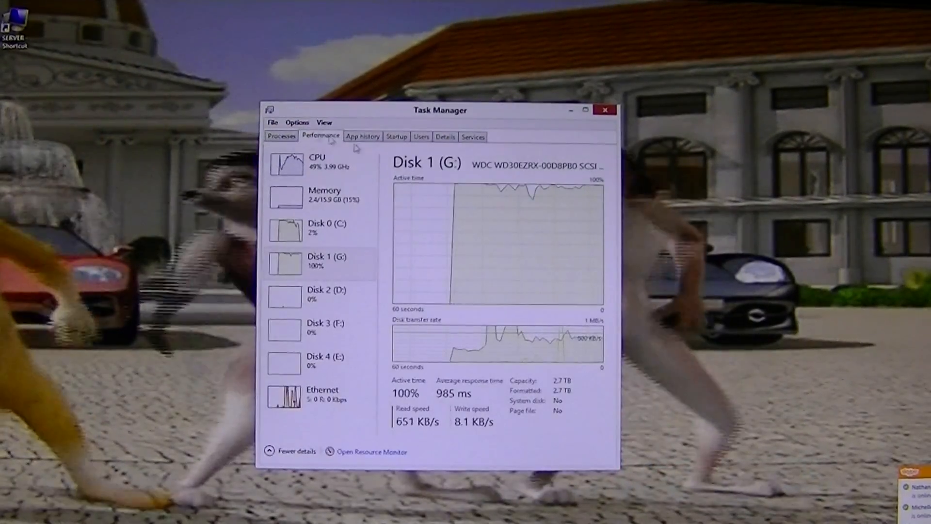
# View Disk 0, then the CPU page: AMD FX-8120 at 3.99 GHz with 4 cores and 4 logical processors.
pyautogui.click(321, 227)
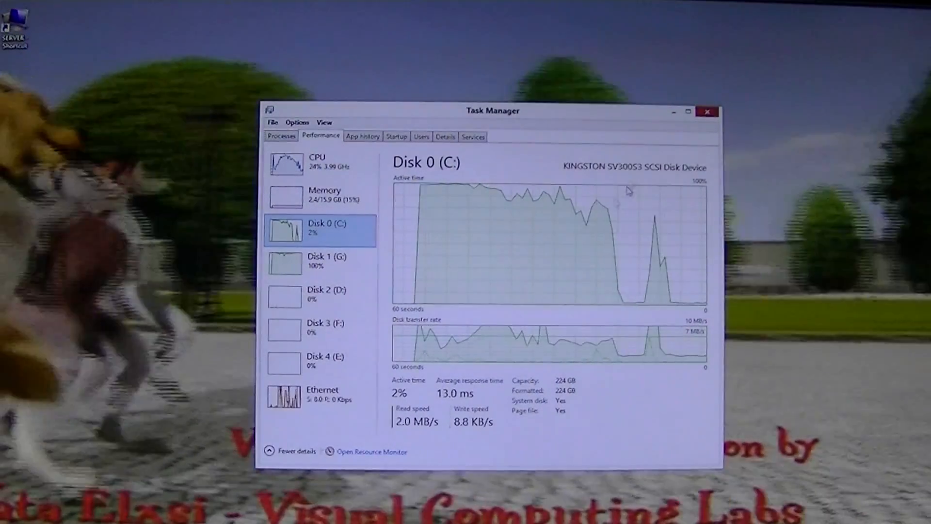
pyautogui.click(319, 163)
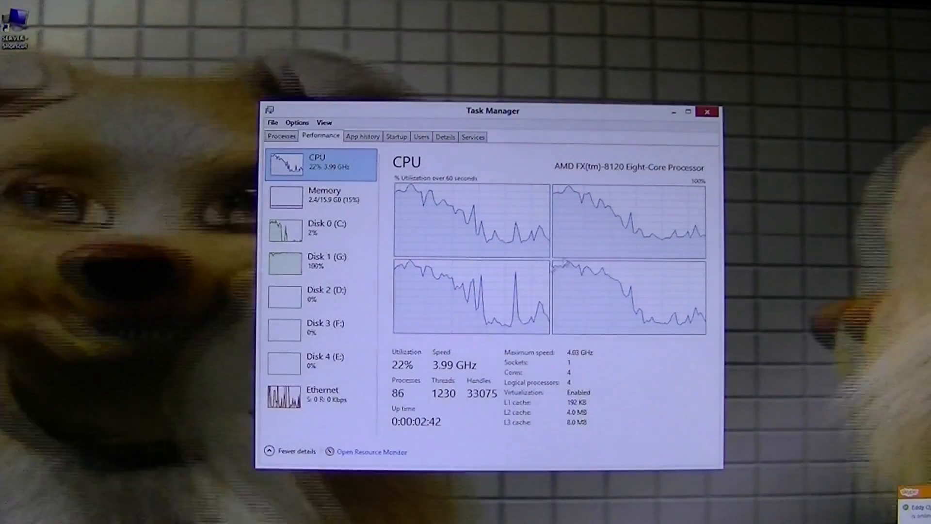
pyautogui.moveTo(525, 318)
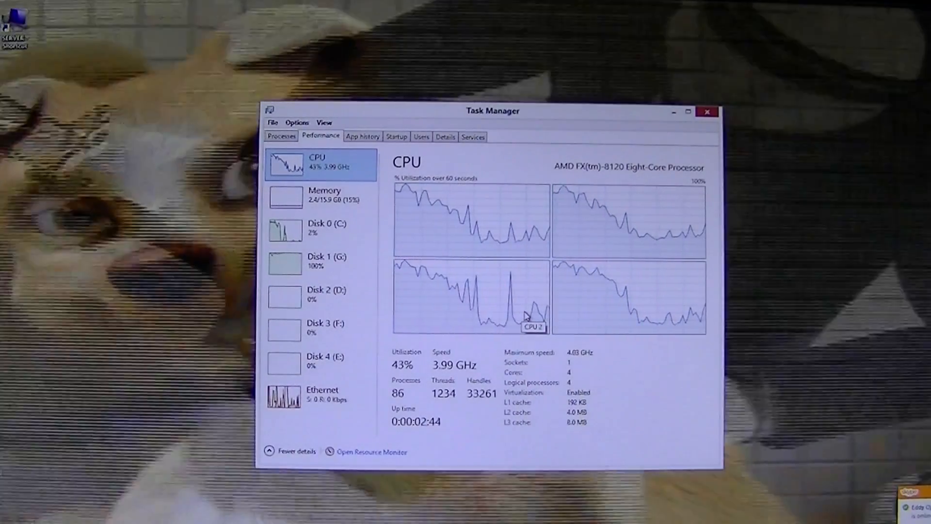